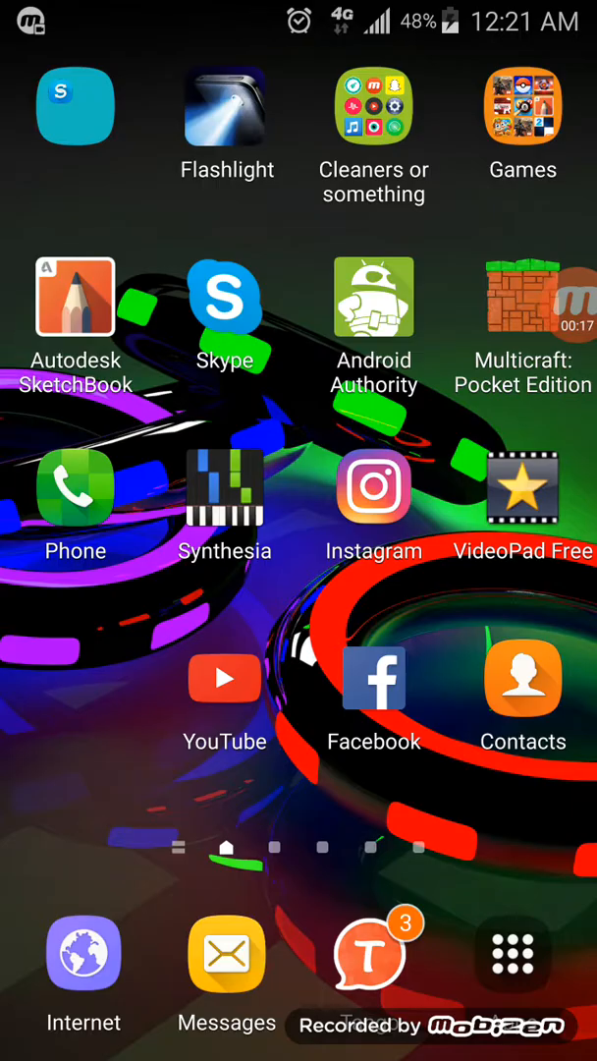
- Launch Instagram from the home screen and bring up the Discover People suggestions
scroll(left, 3)
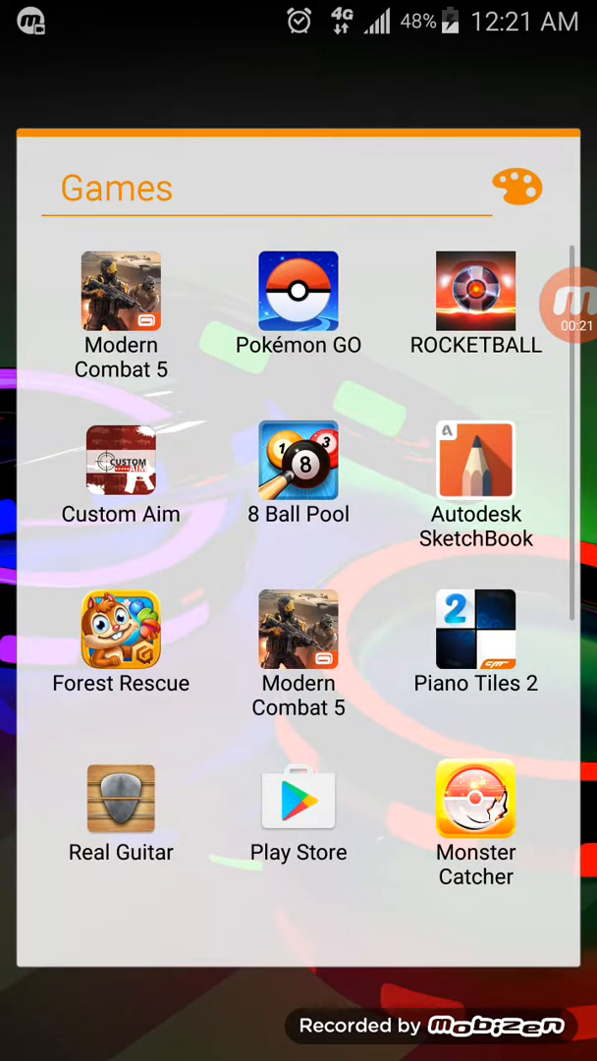
scroll(down, 3)
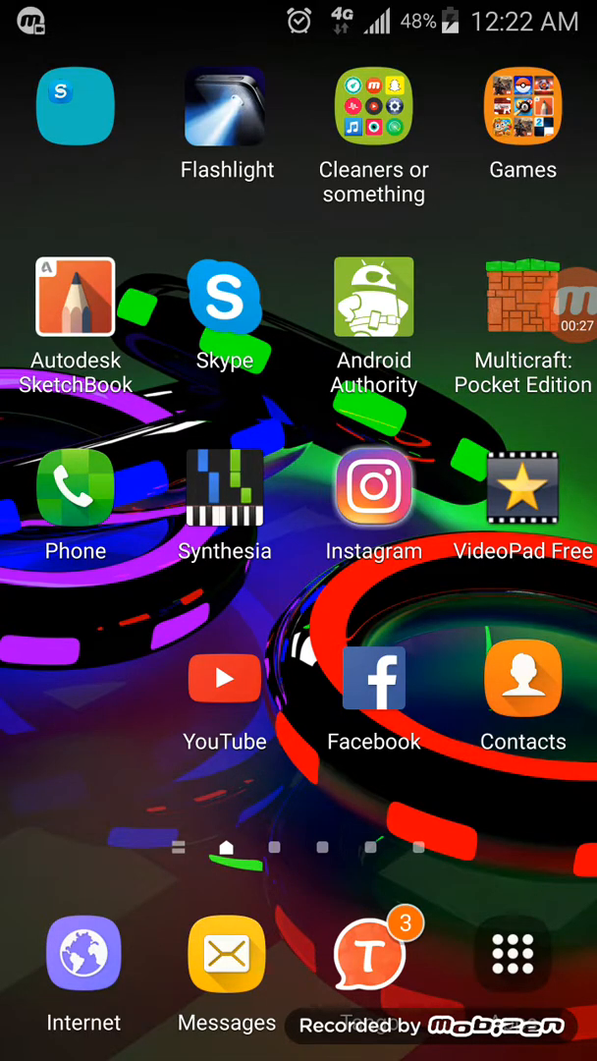
click(373, 487)
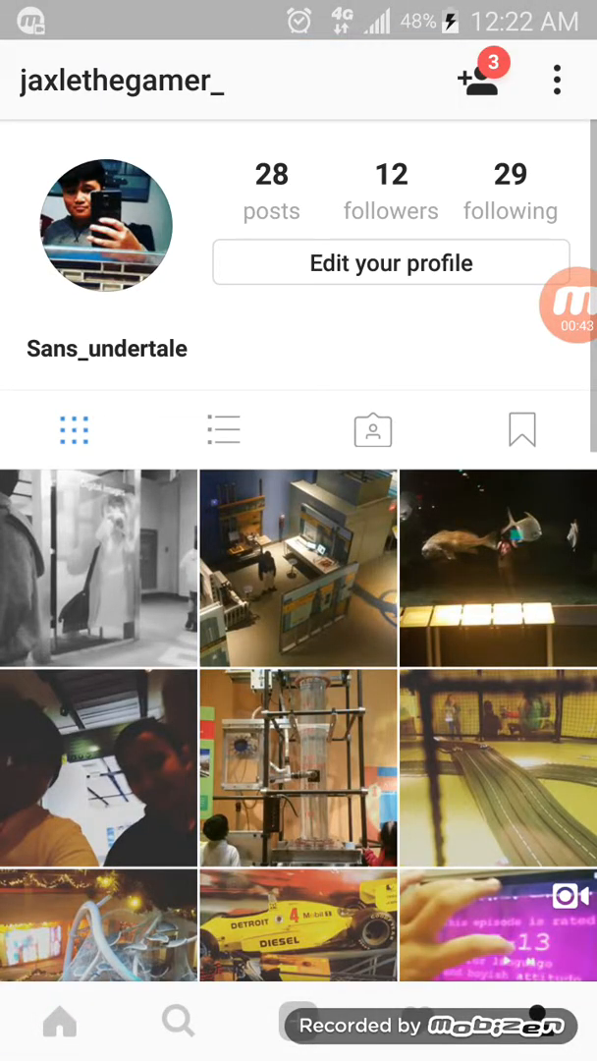
click(475, 79)
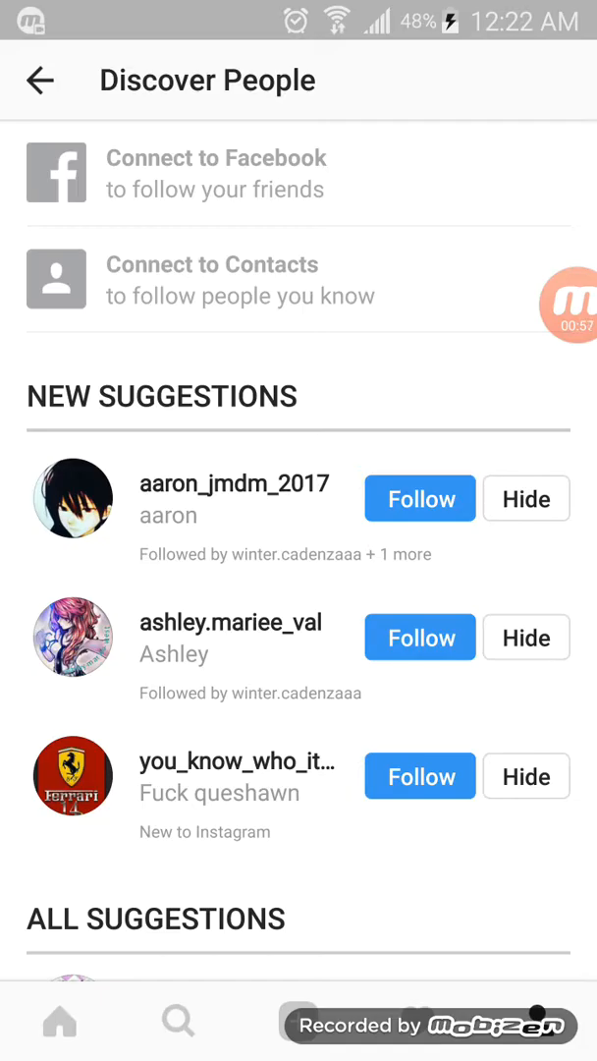
- View the followed account's posts as a grid and scroll through them
scroll(down, 3)
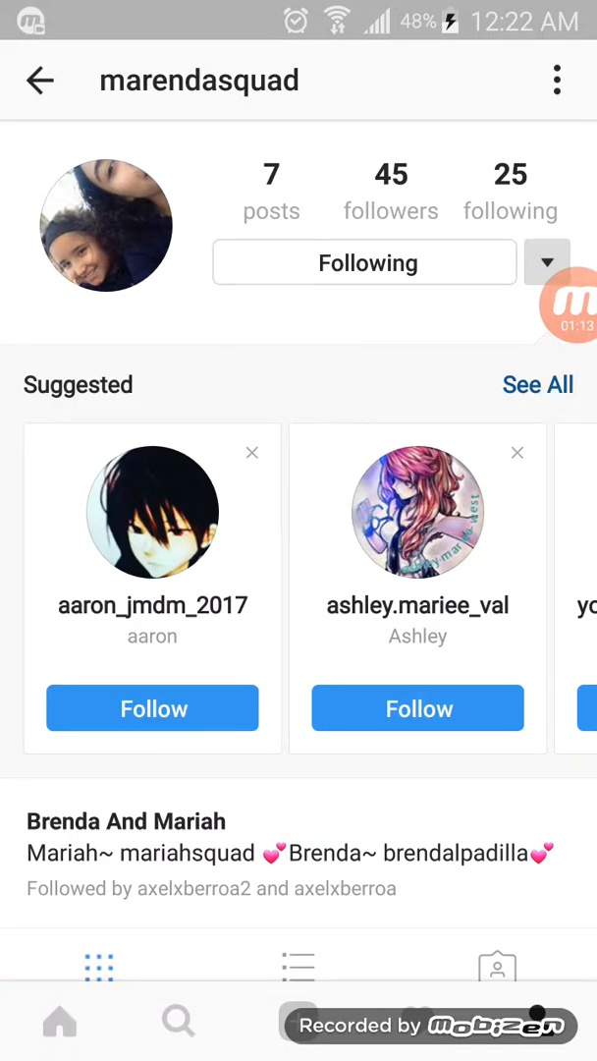
click(416, 511)
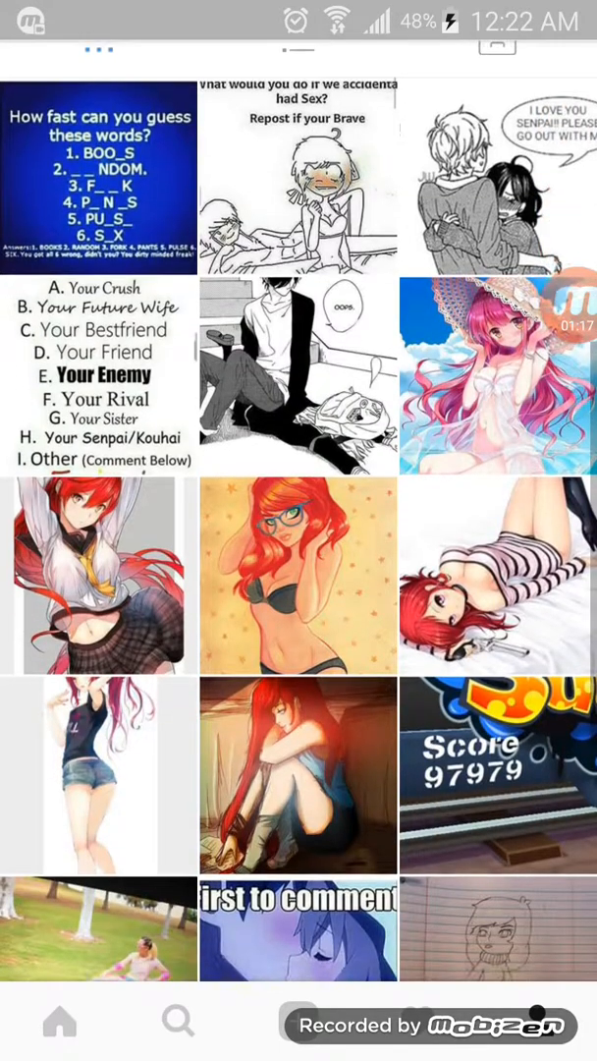
scroll(down, 3)
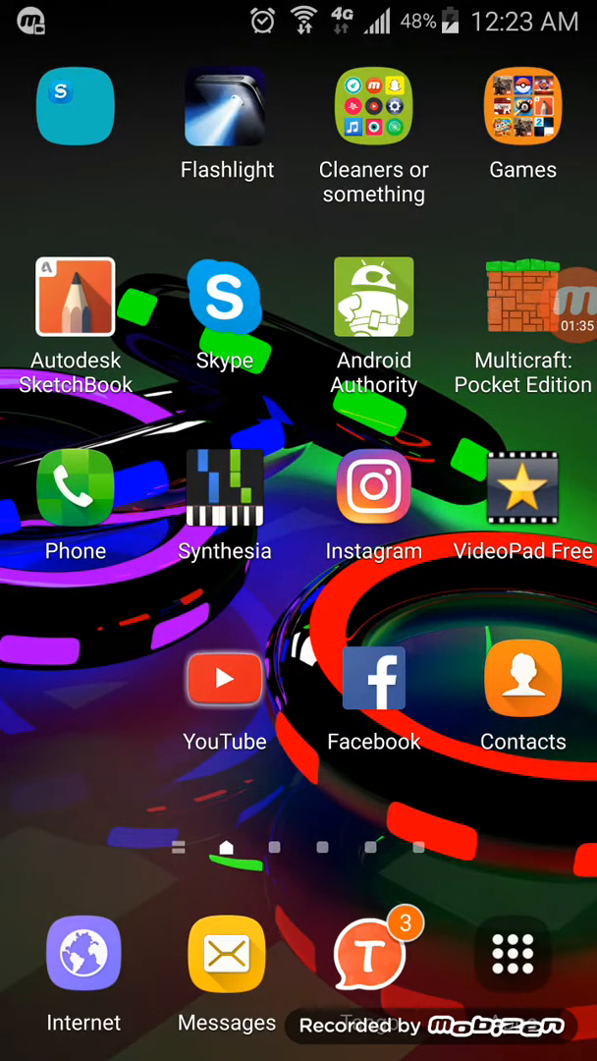
click(224, 678)
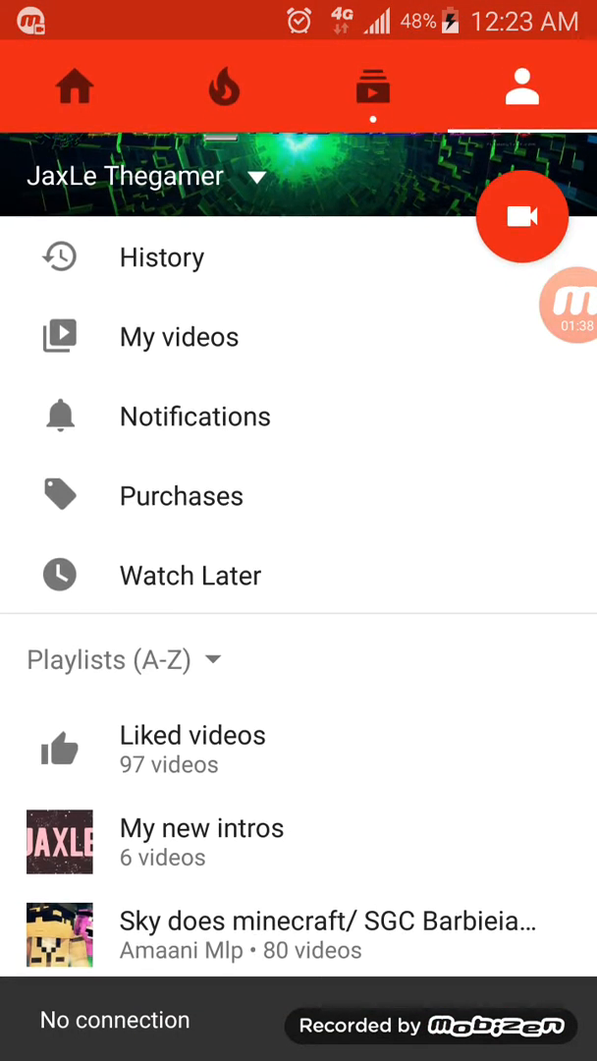
click(373, 88)
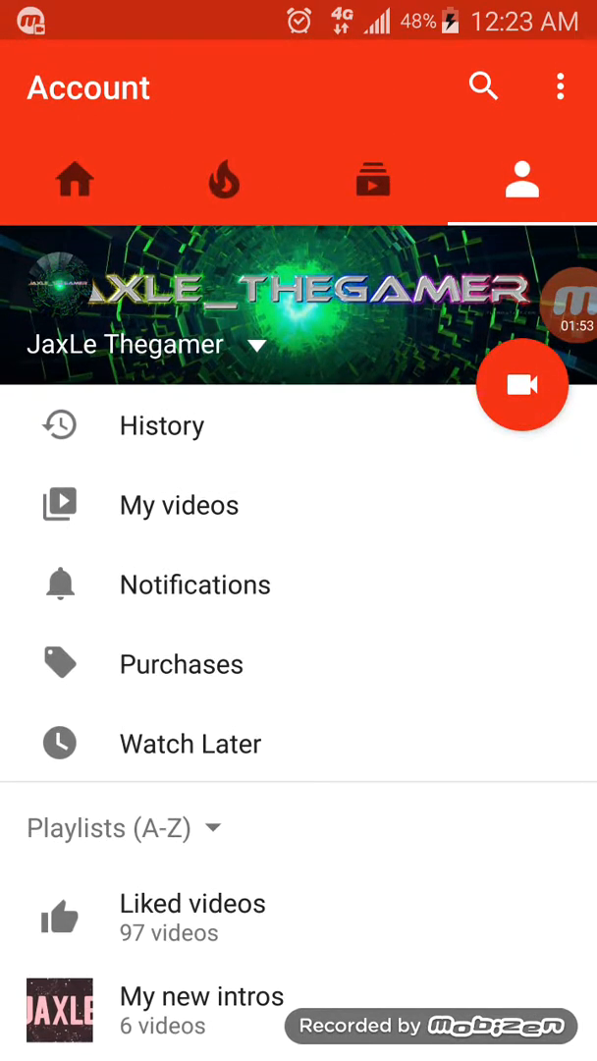
click(373, 181)
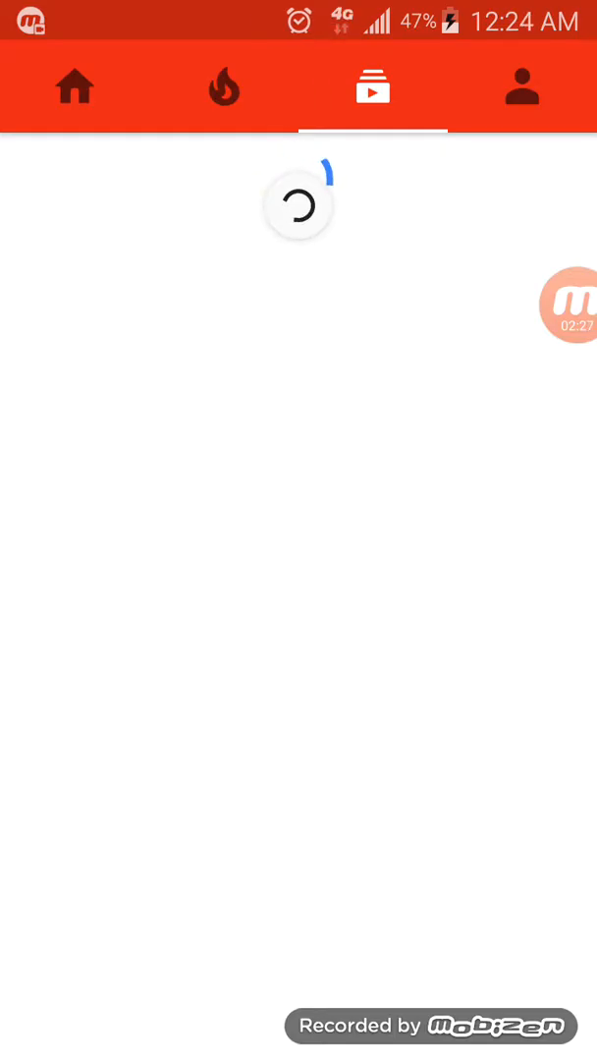
click(373, 86)
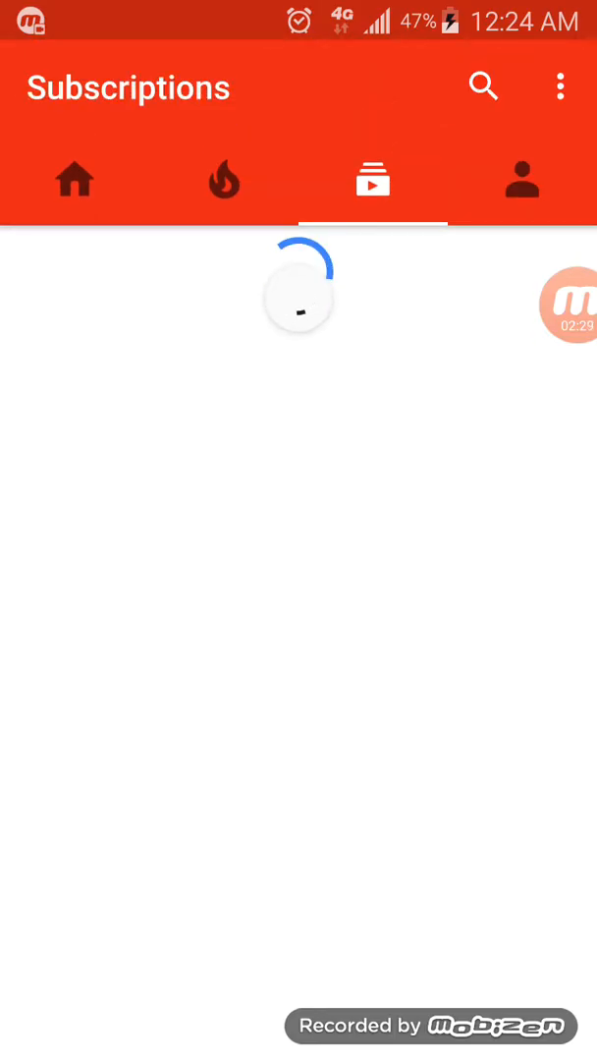
click(522, 181)
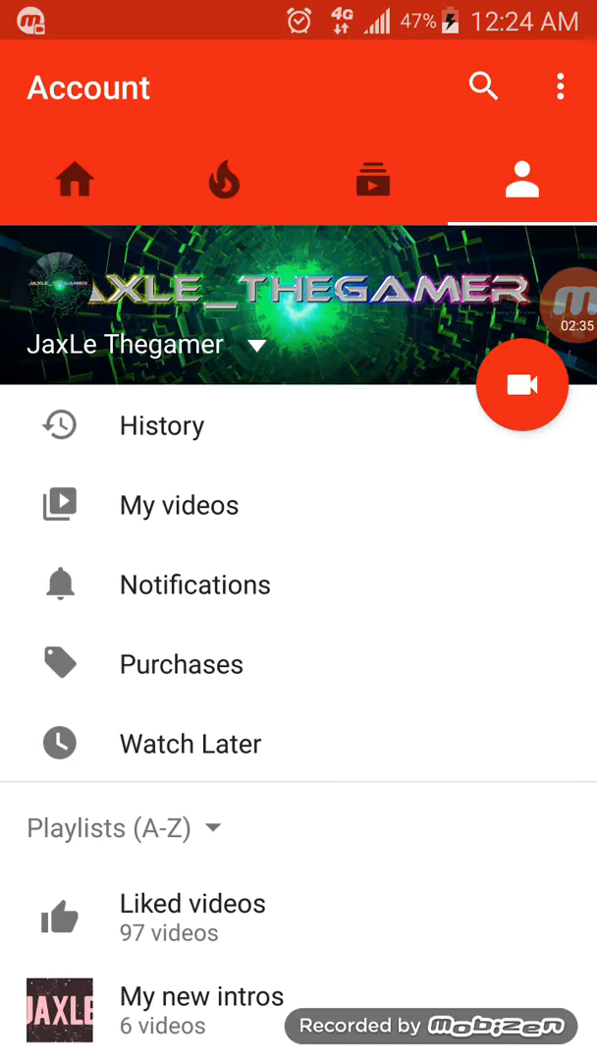
scroll(down, 3)
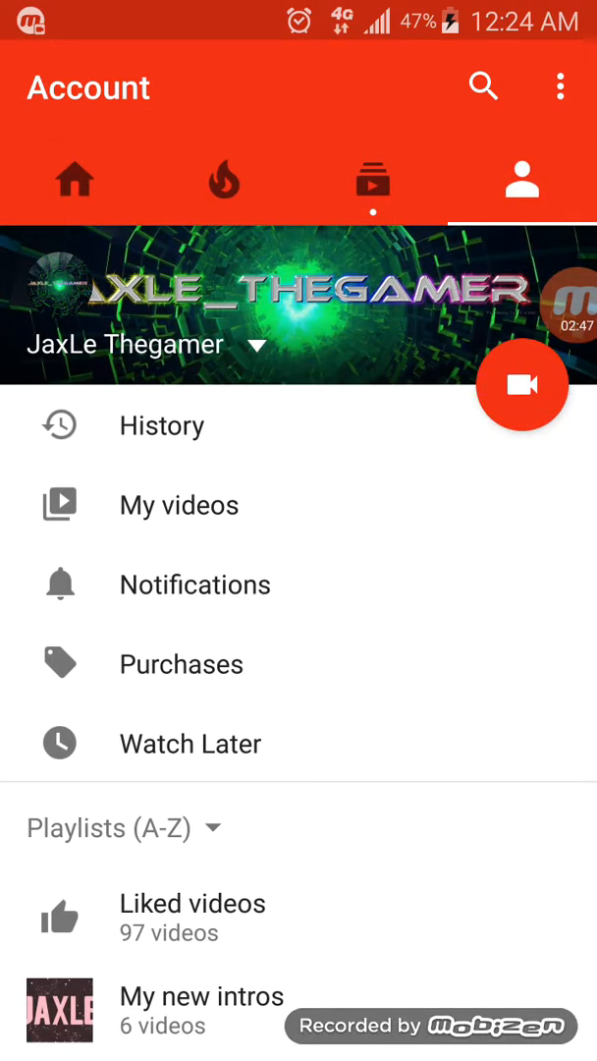
click(374, 181)
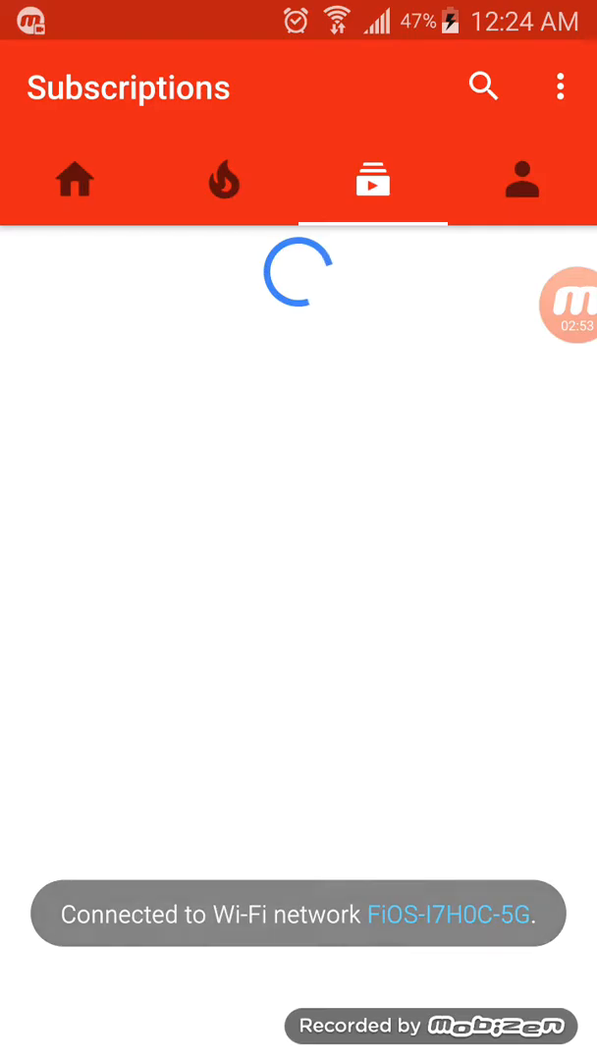
click(483, 87)
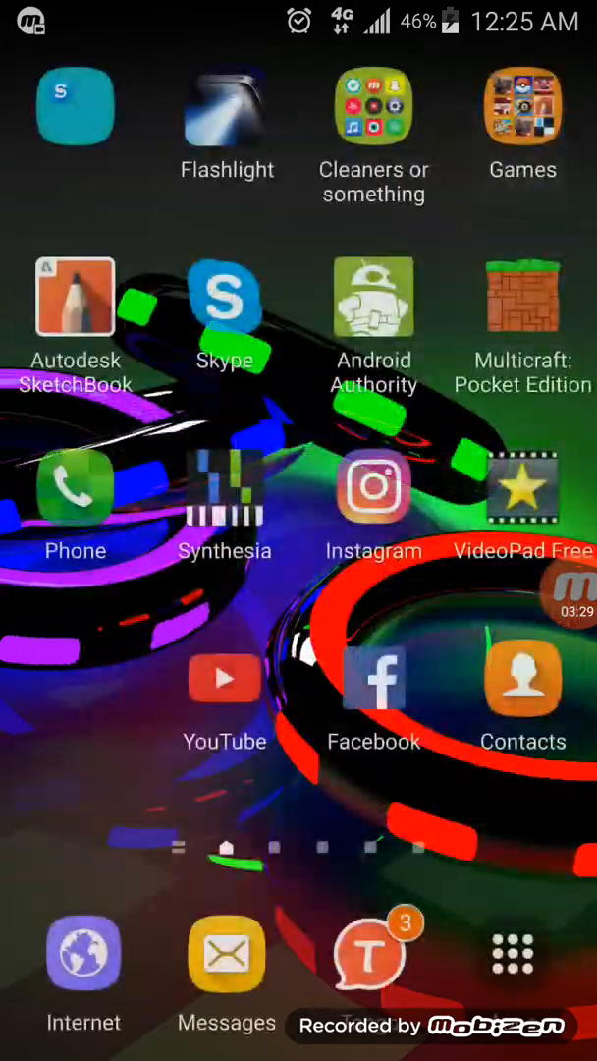
click(224, 678)
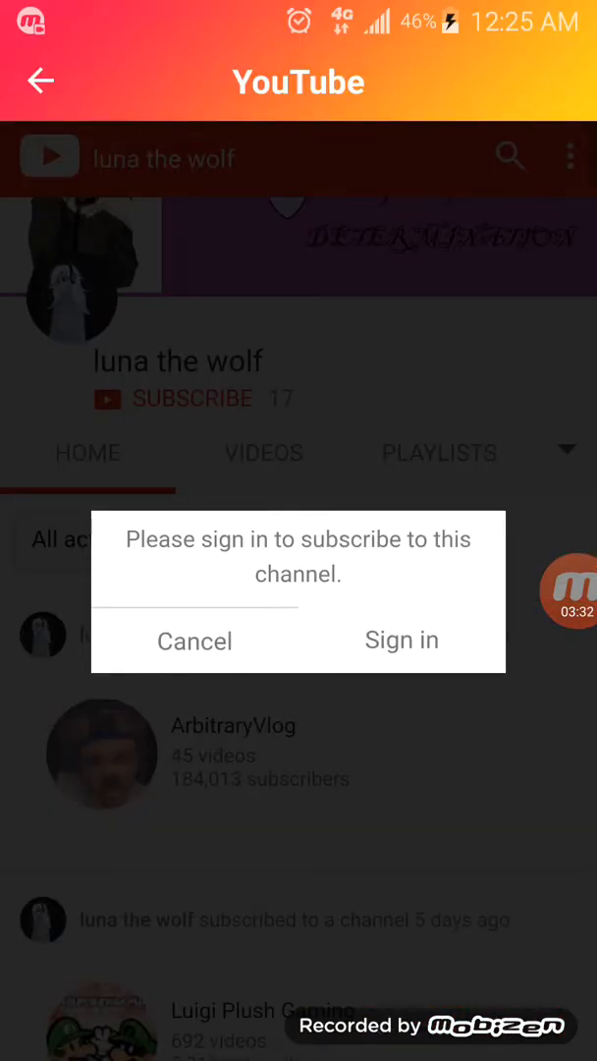
- Dismiss the sign-in prompt and scroll through the channel's subscriptions and uploads feed
click(194, 640)
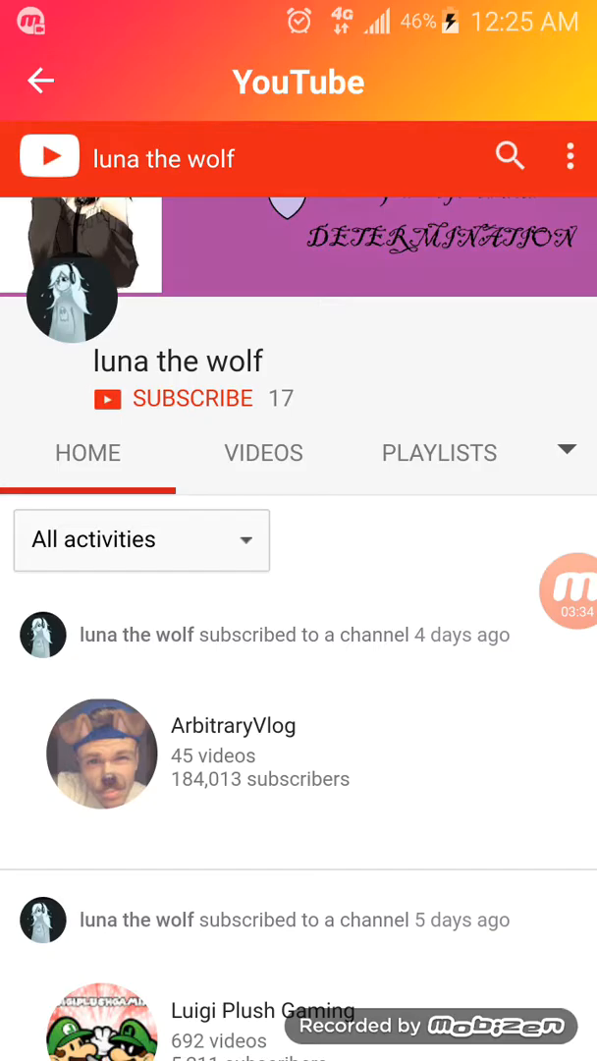
scroll(down, 3)
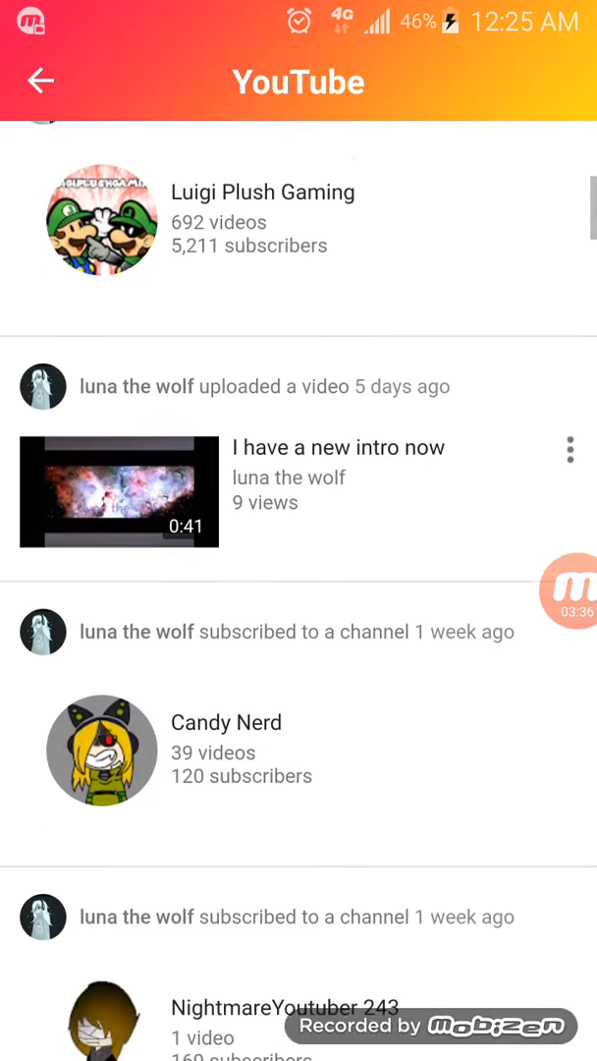
scroll(down, 3)
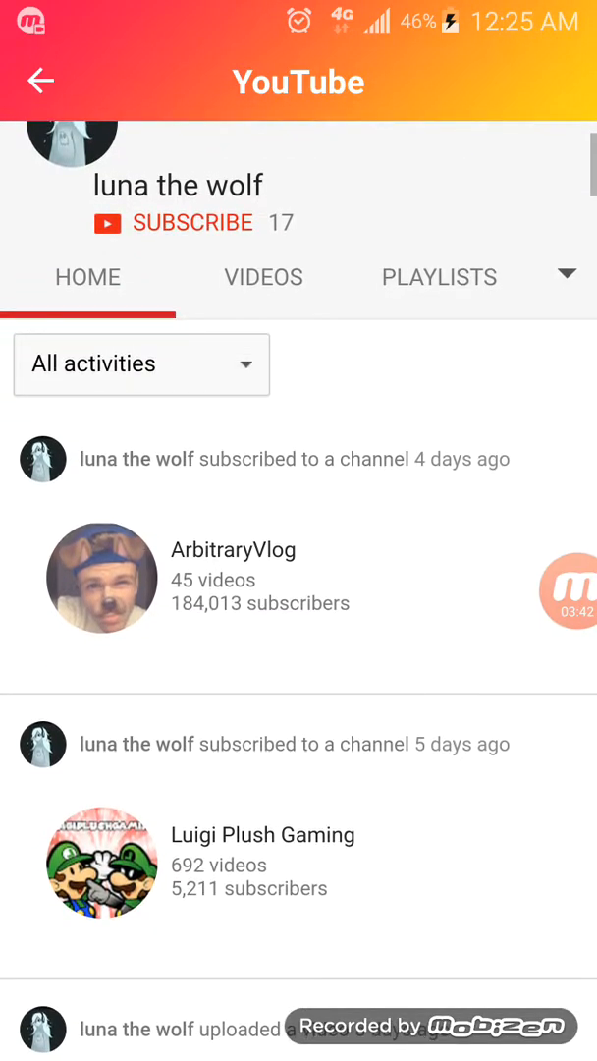
scroll(down, 3)
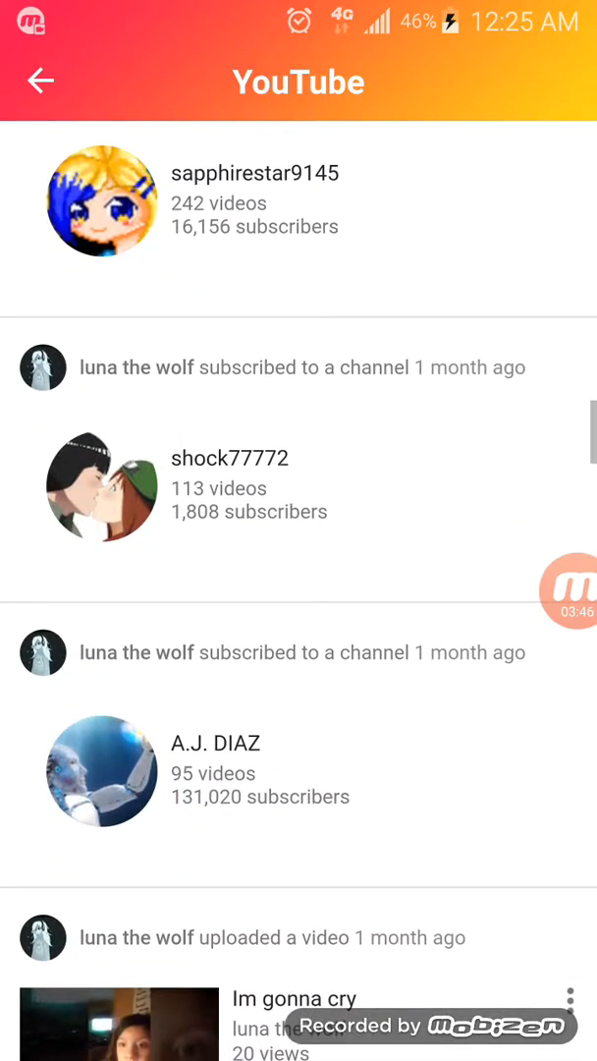
scroll(down, 3)
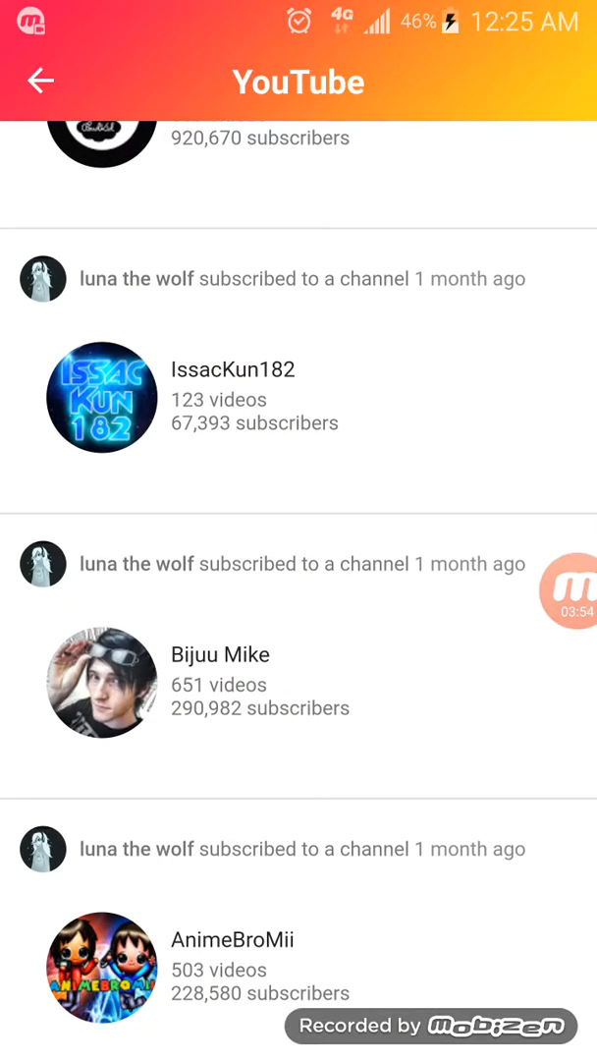
scroll(down, 3)
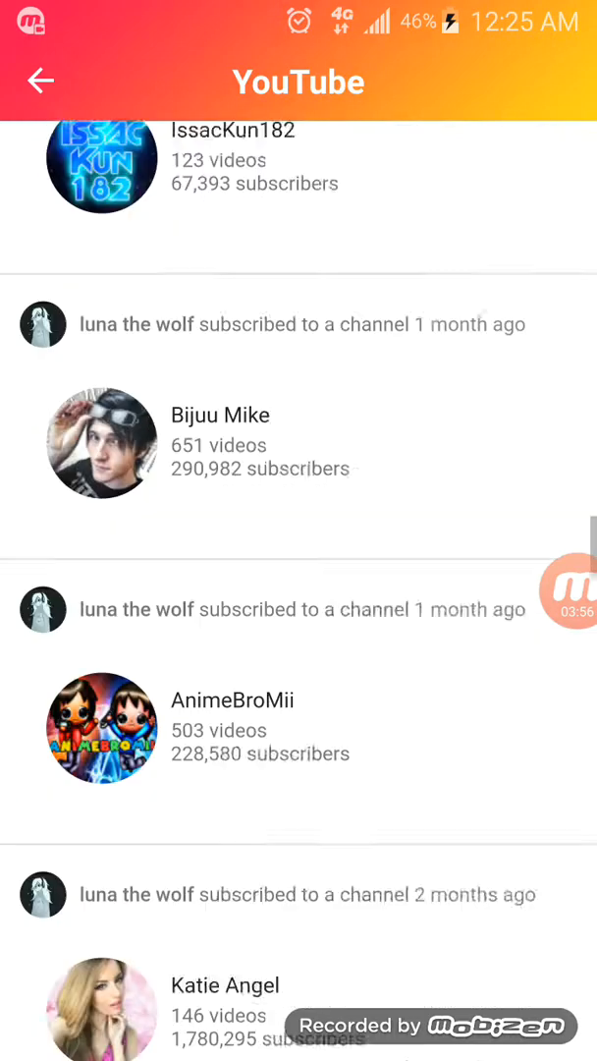
scroll(down, 3)
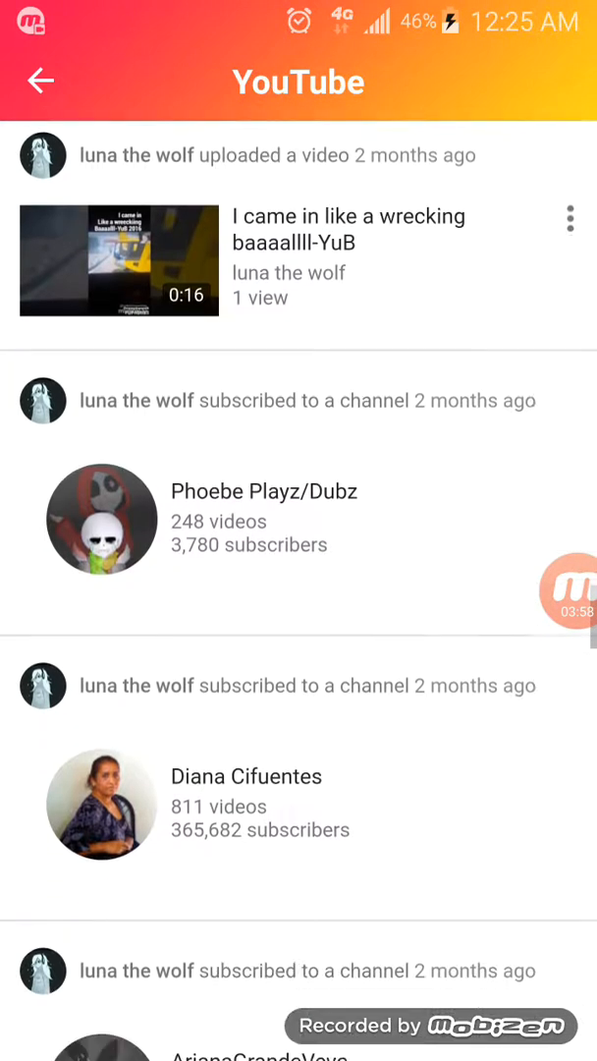
scroll(down, 3)
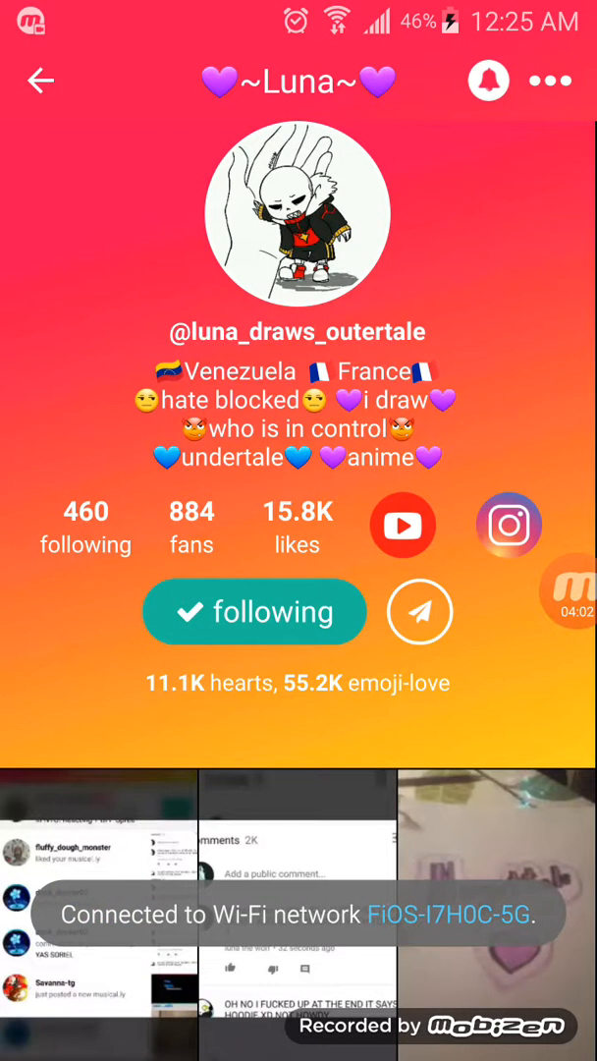
scroll(up, 3)
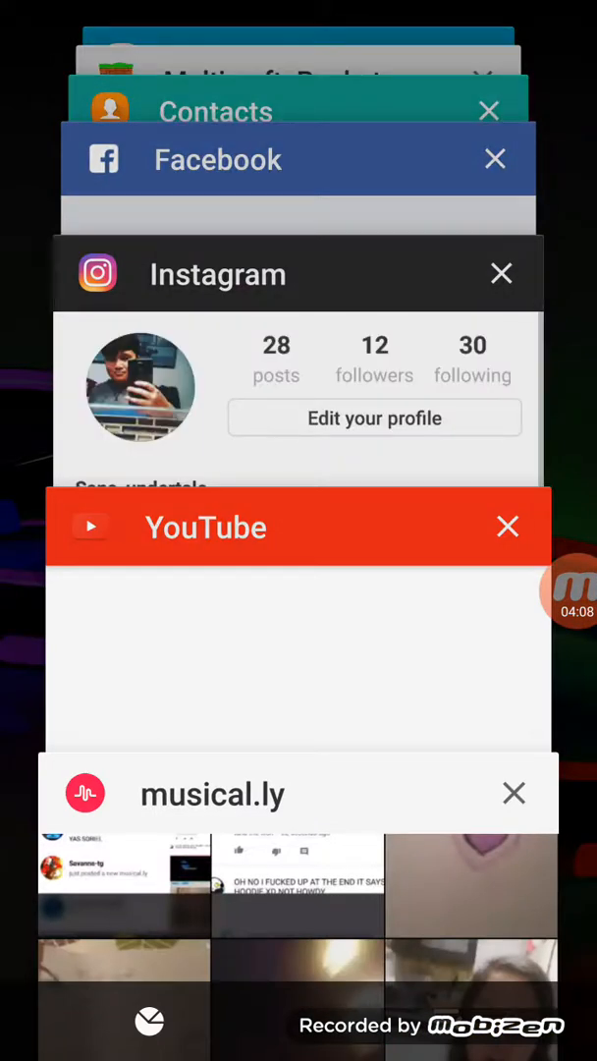
click(298, 884)
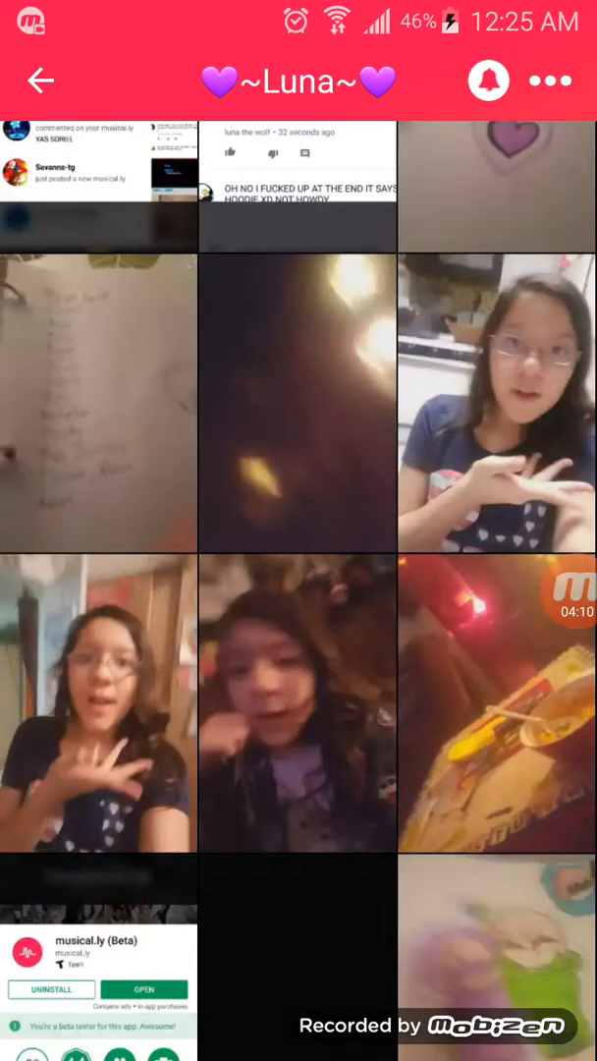